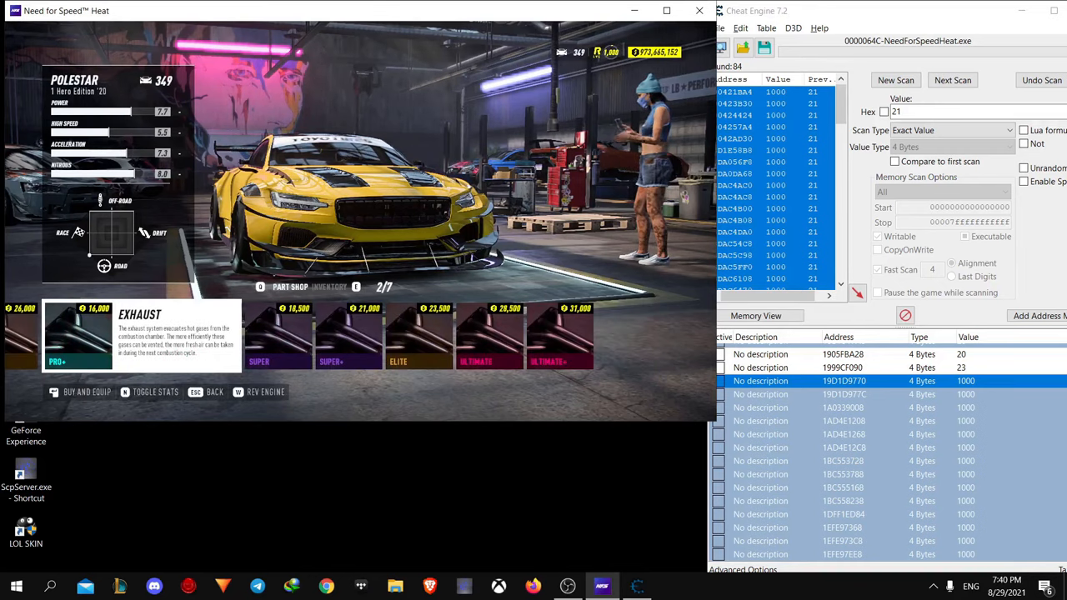
# Start a fresh Cheat Engine session with no process and an empty address list
pyautogui.click(87, 392)
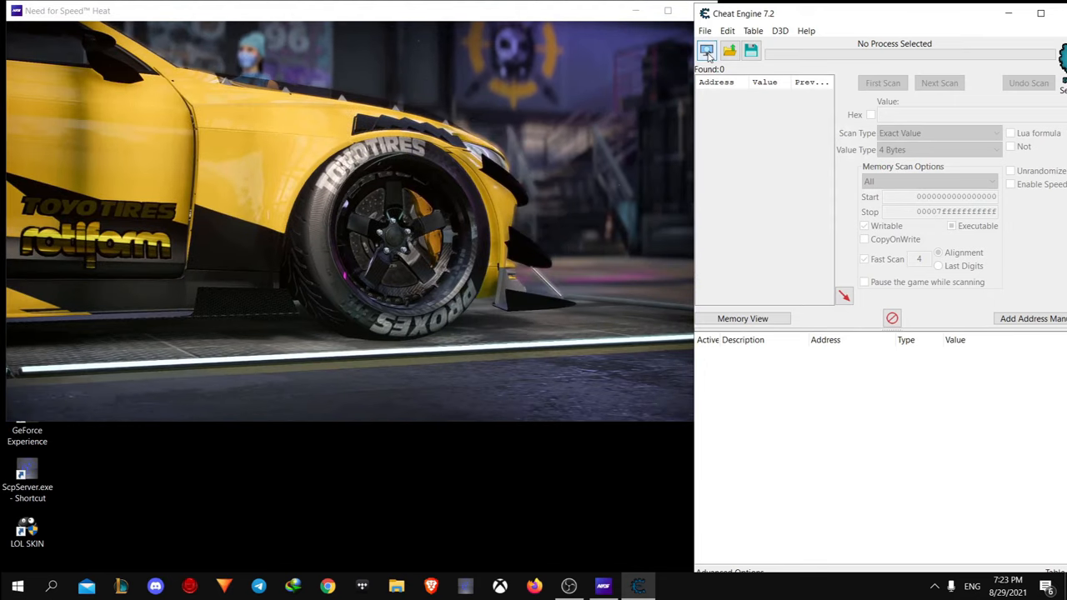
# Attach to the 0000064C-Need for Speed Heat process from the Applications list
pyautogui.click(706, 50)
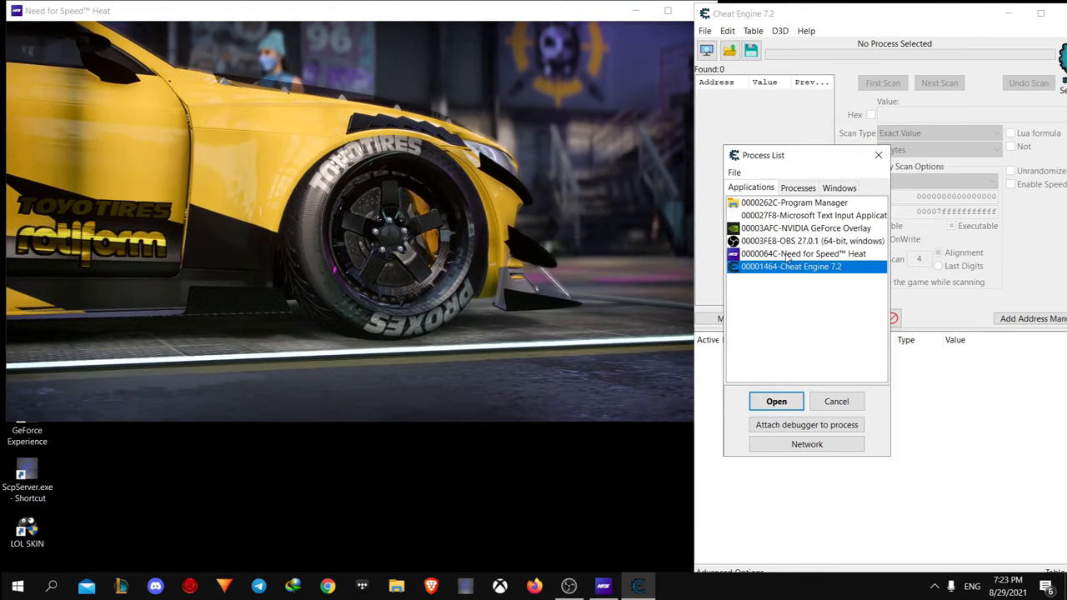
pyautogui.click(803, 254)
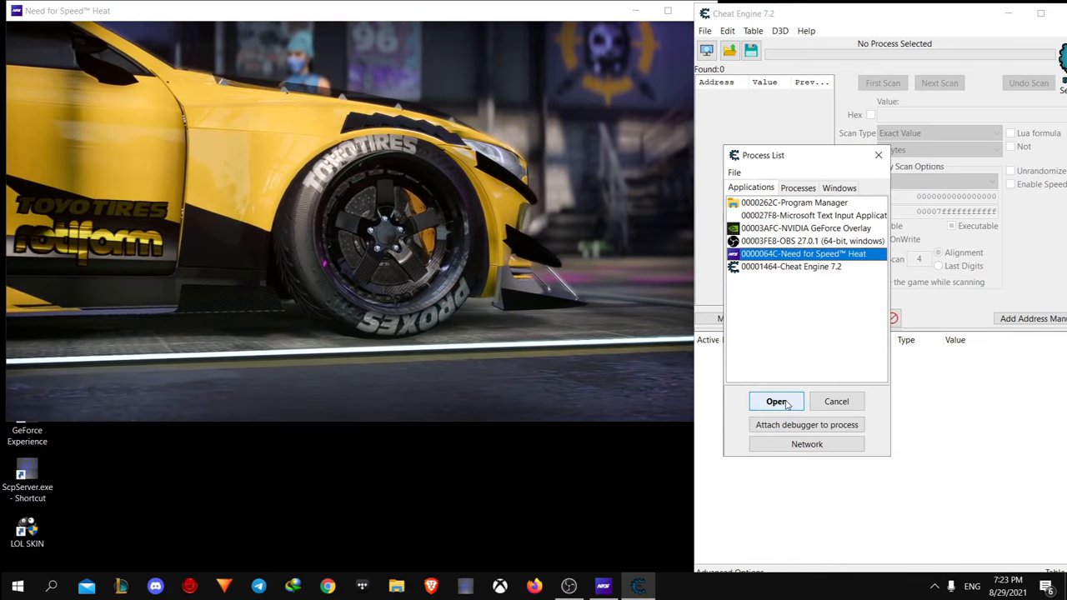
pyautogui.click(777, 400)
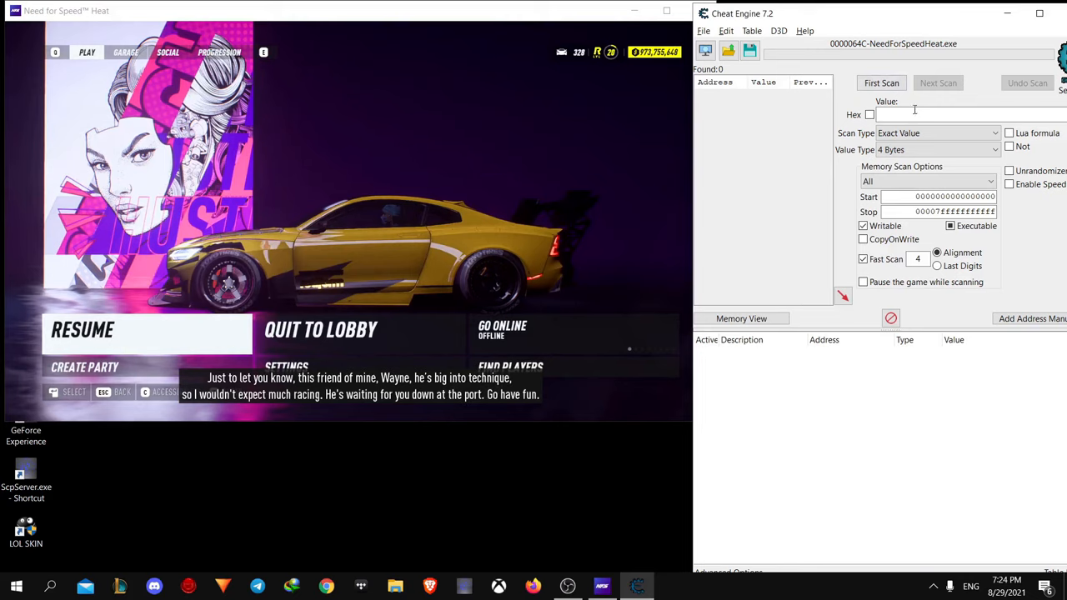
# Run a first Exact Value 4 Bytes scan for 20, returning about 296,884 addresses
pyautogui.write('2')
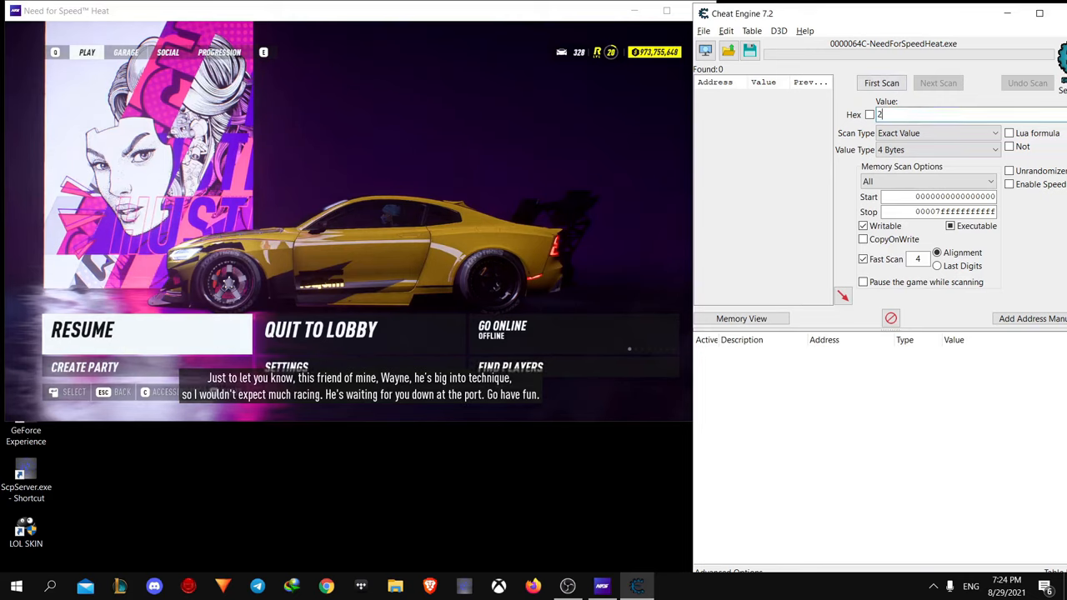
pyautogui.click(880, 83)
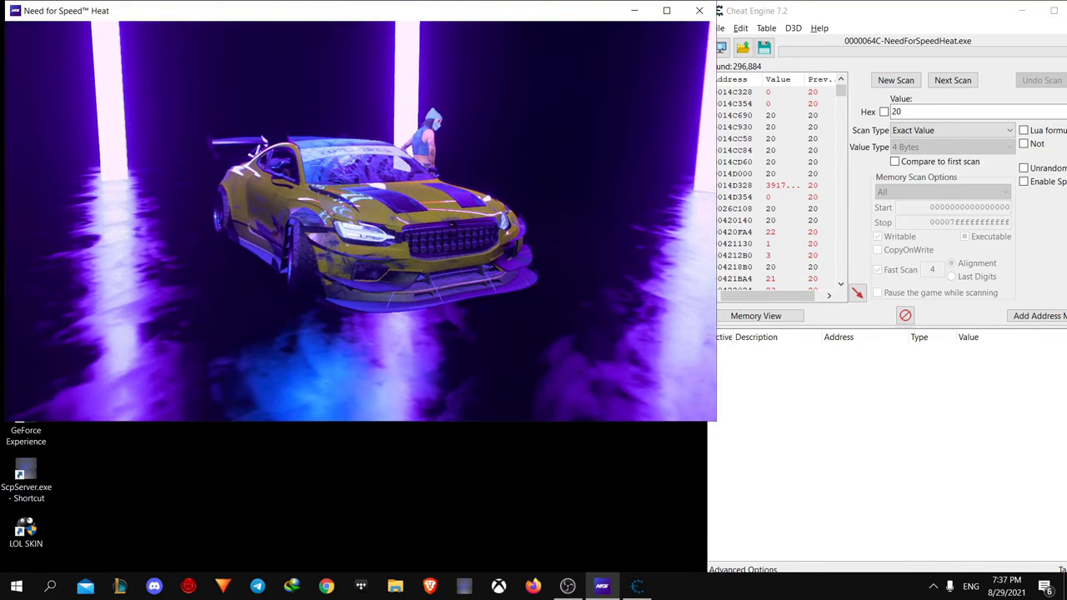
# After levelling up, Next Scan for 21 to narrow to 84 addresses and select them all
pyautogui.press('alt+tab')
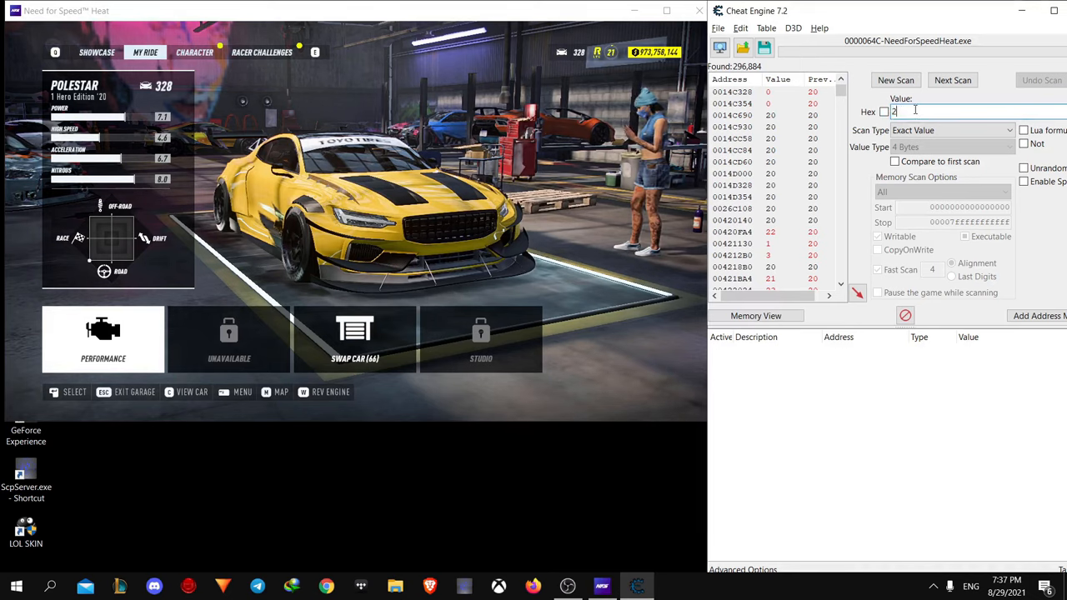
pyautogui.click(953, 80)
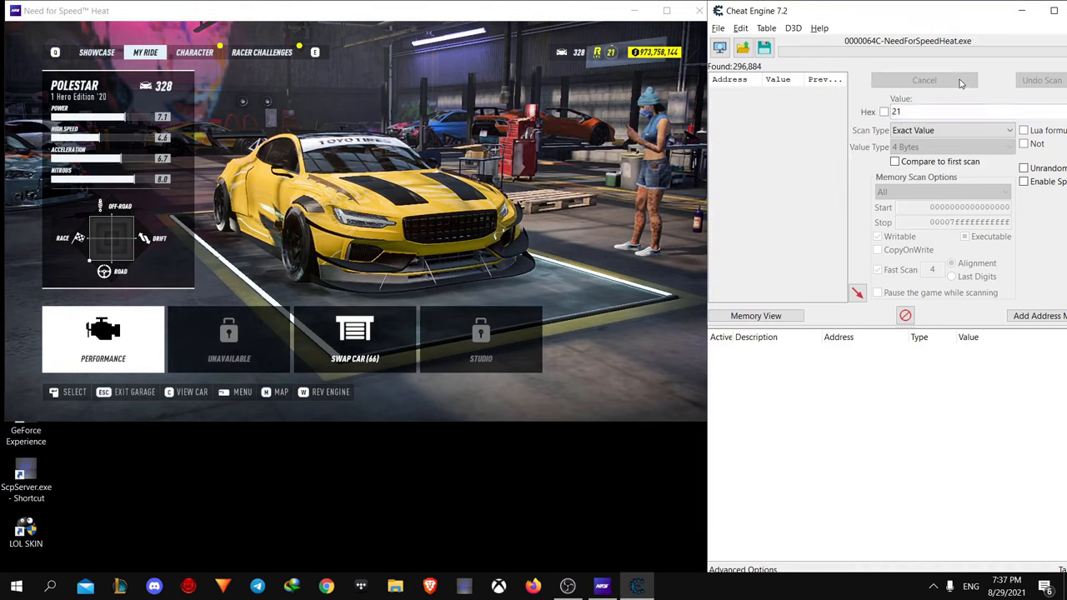
pyautogui.click(953, 80)
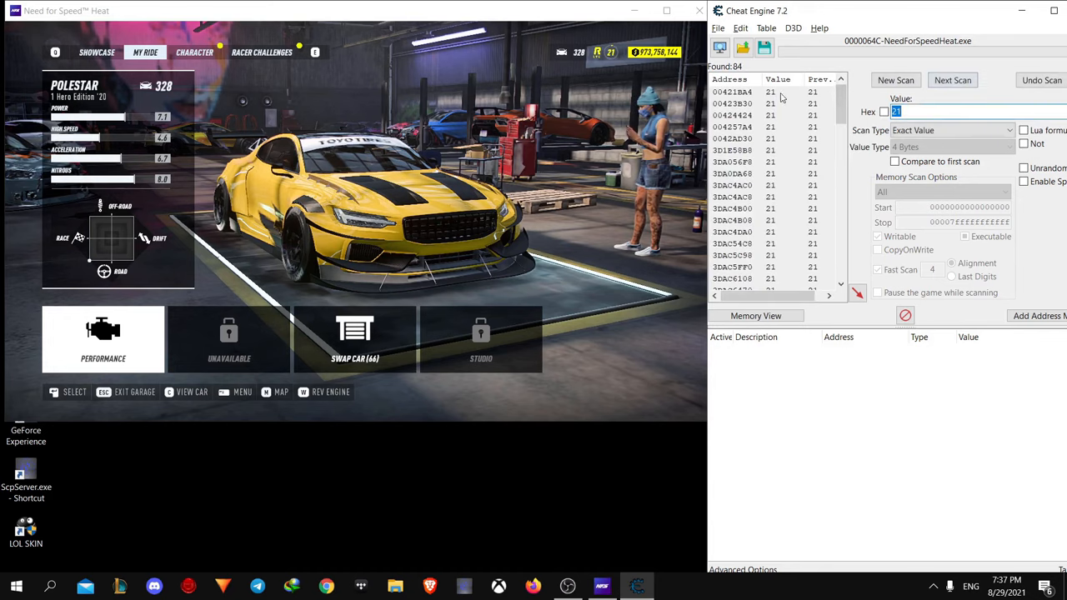
pyautogui.press('ctrl+a')
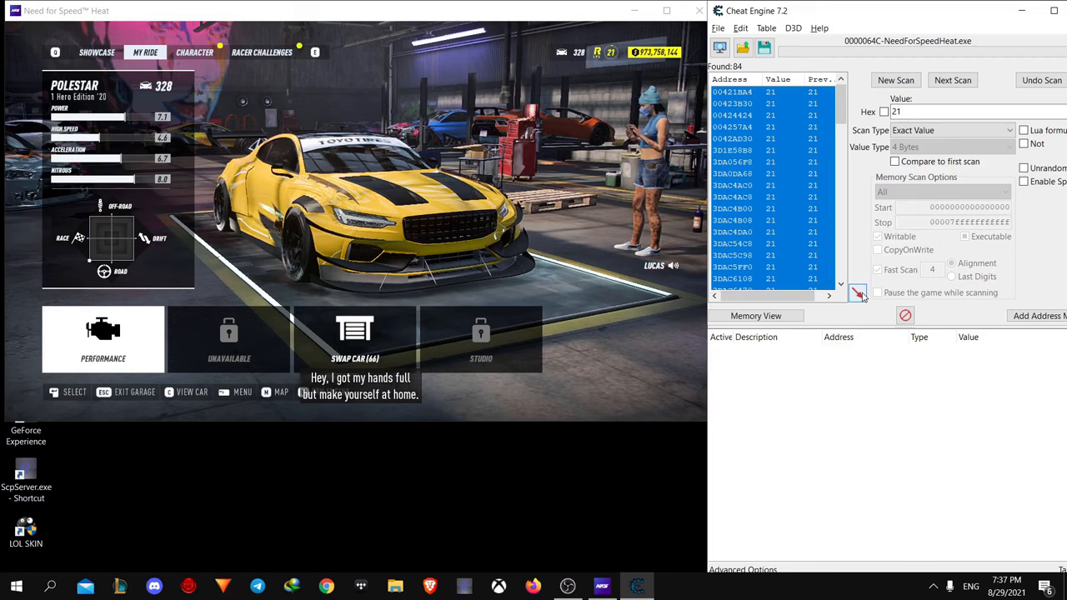
# Add the 84 addresses to the address list and set all their values to 100
pyautogui.click(857, 293)
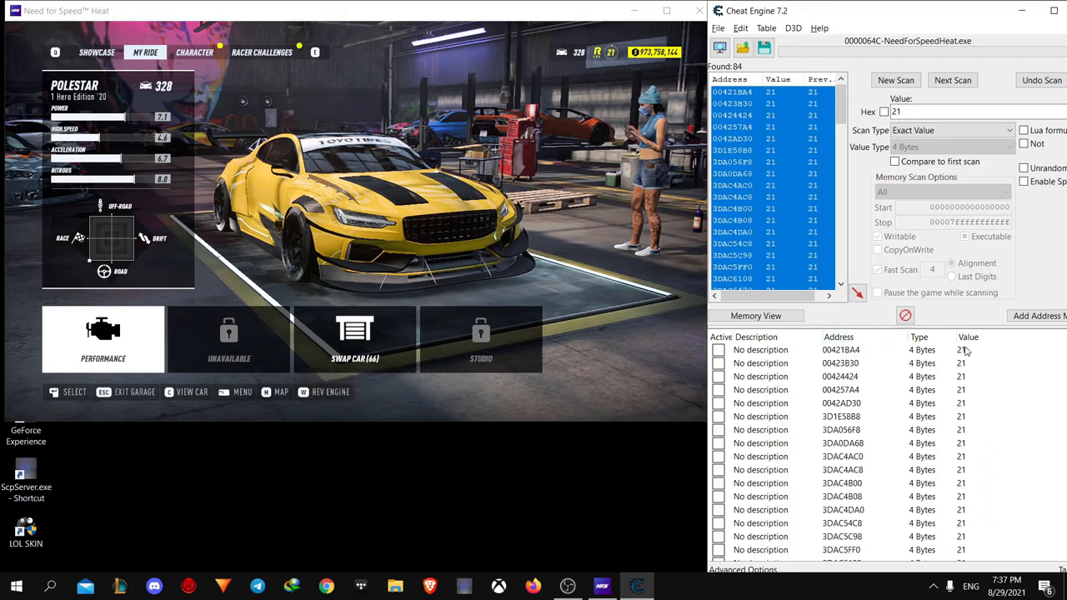
pyautogui.press('ctrl+a')
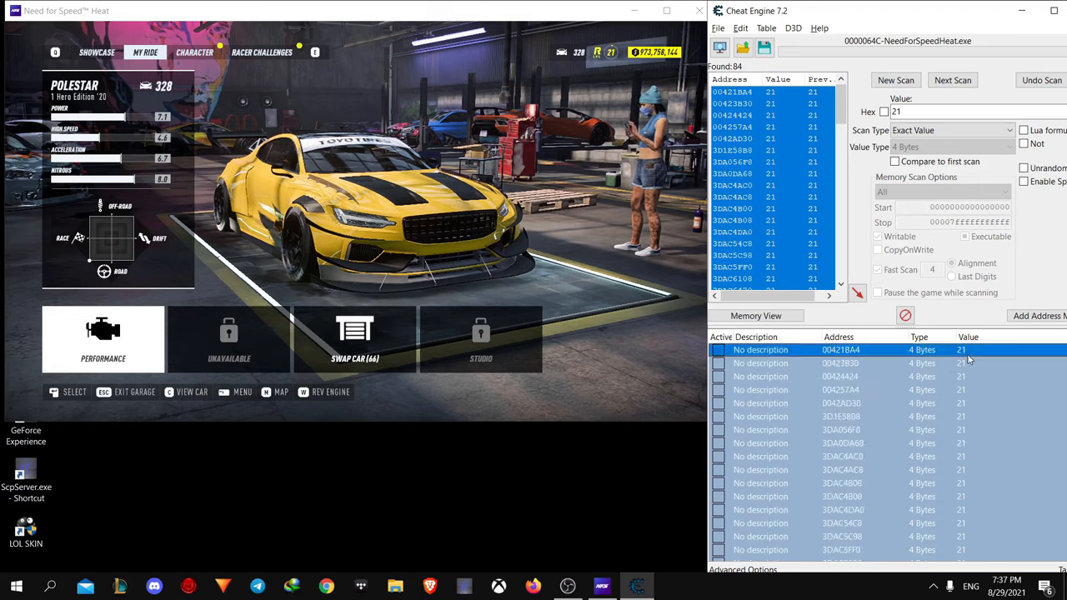
pyautogui.doubleClick(967, 350)
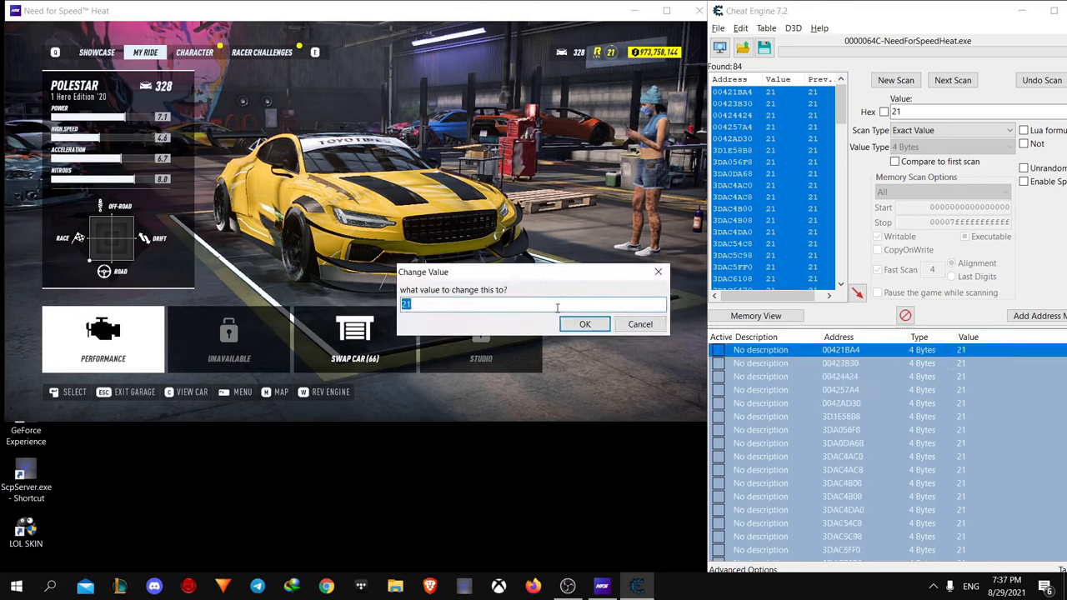
pyautogui.write('100')
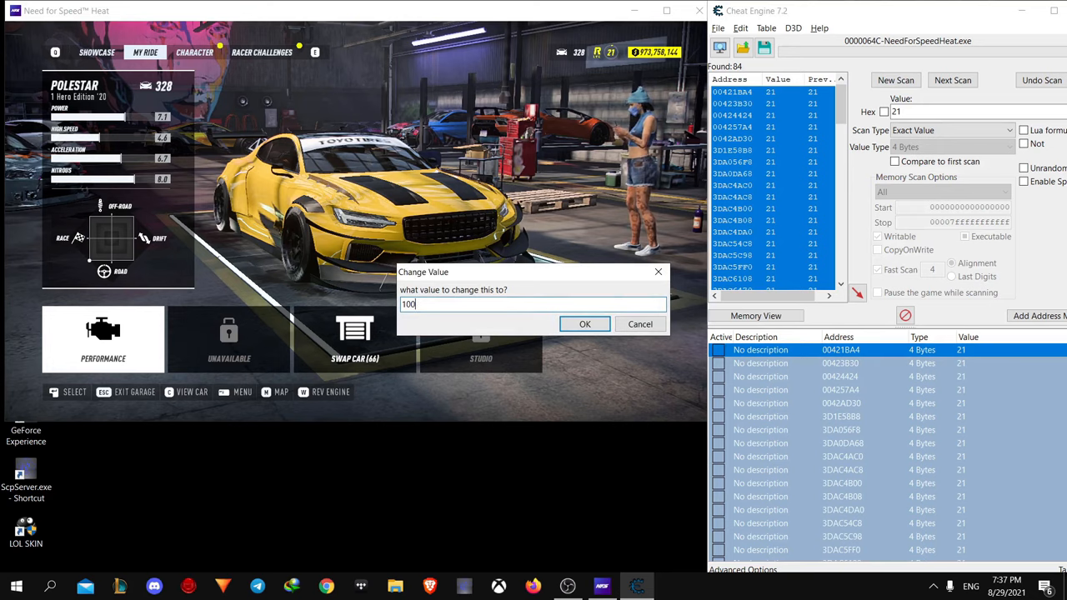
pyautogui.click(584, 324)
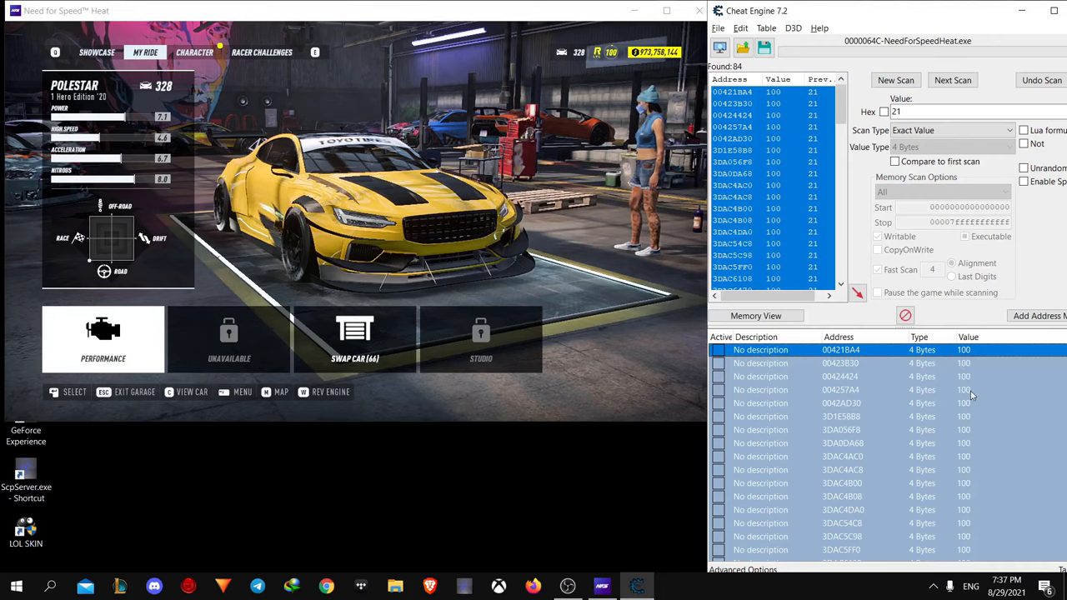
# Select the level entries holding 100, excluding the rows reading 20 and 21
pyautogui.scroll(-3)
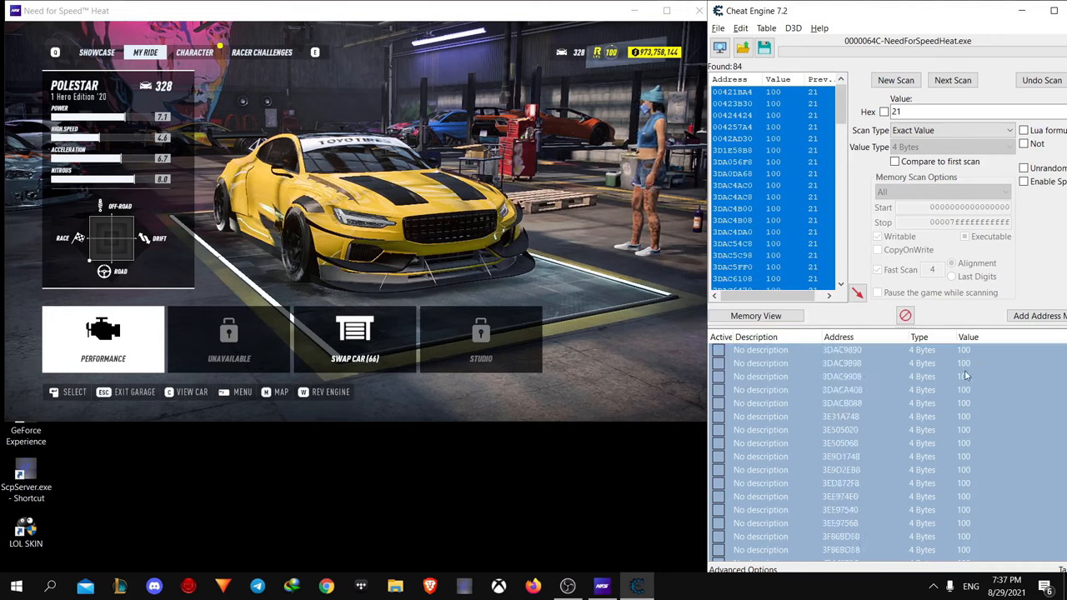
pyautogui.press('ctrl+a')
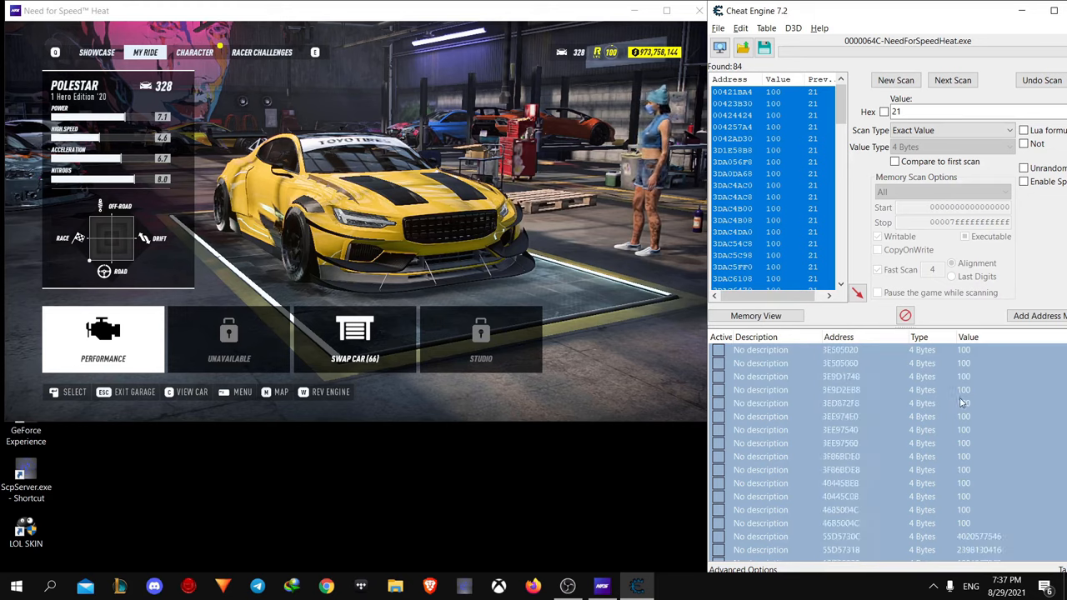
pyautogui.click(840, 402)
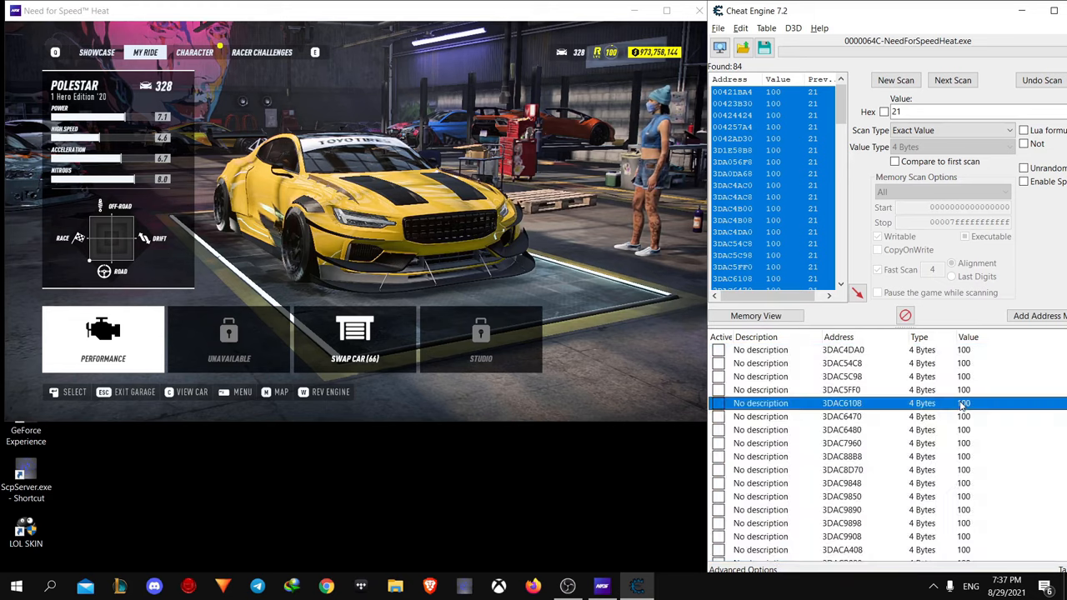
pyautogui.press('ctrl+a')
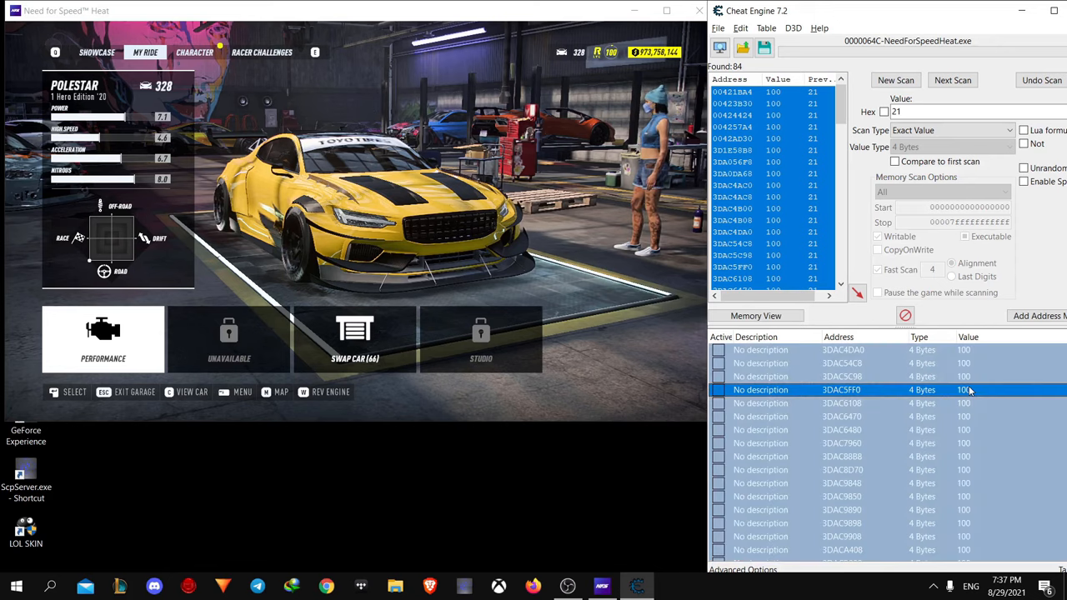
pyautogui.scroll(-3)
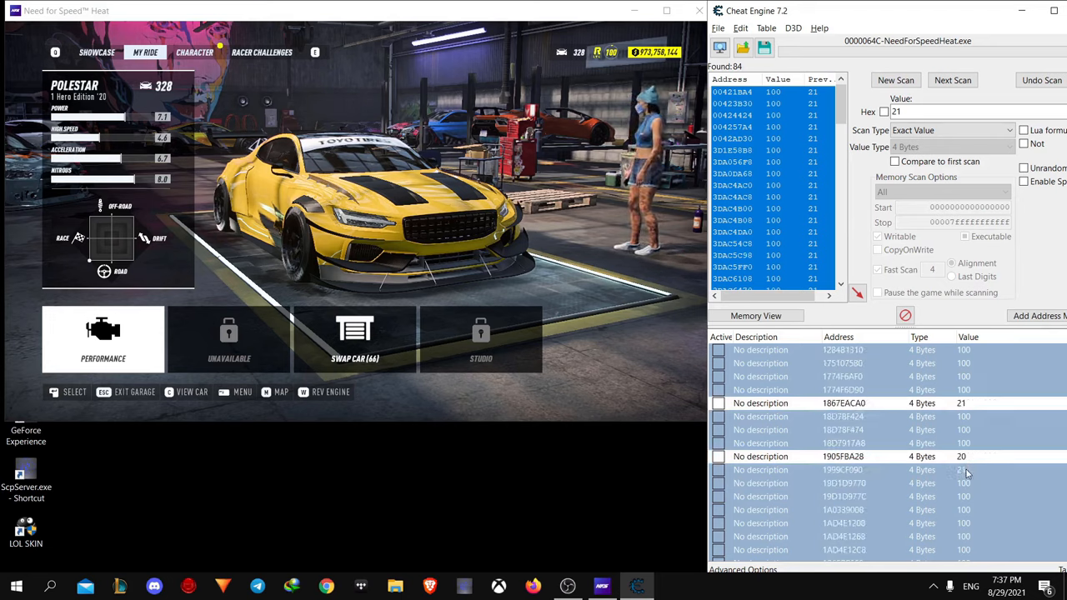
pyautogui.scroll(-3)
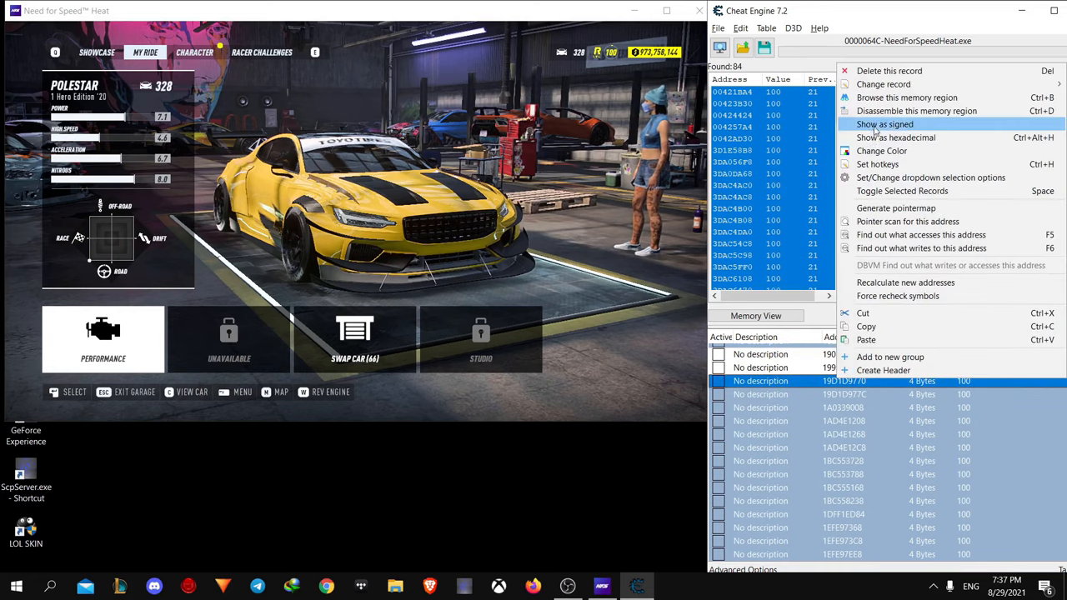
pyautogui.moveTo(884, 84)
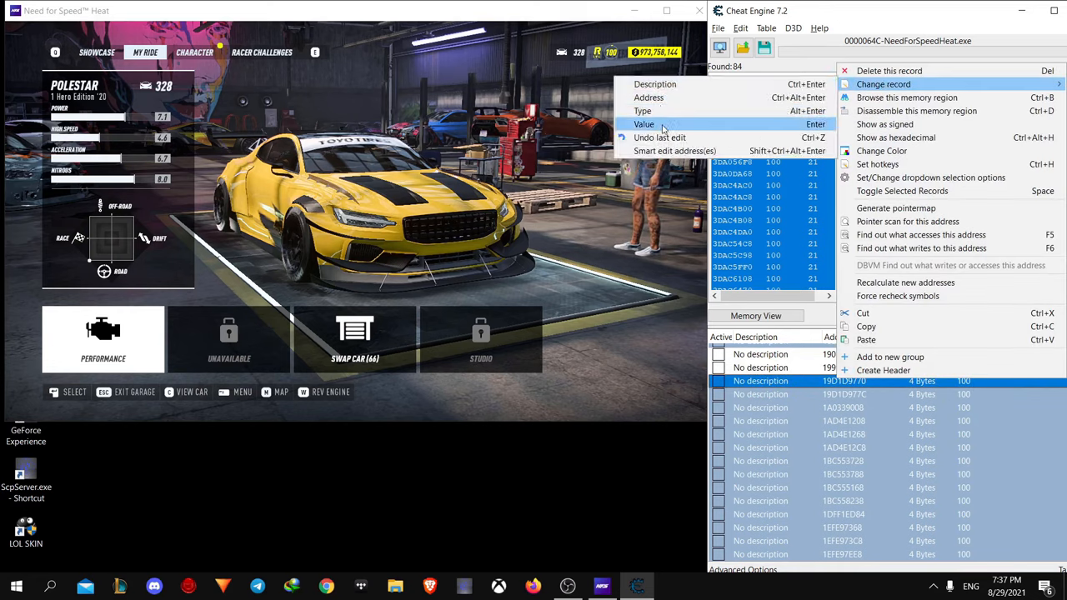
# Change the selected entries' value from 100 to 1000 via Change record > Value
pyautogui.click(644, 123)
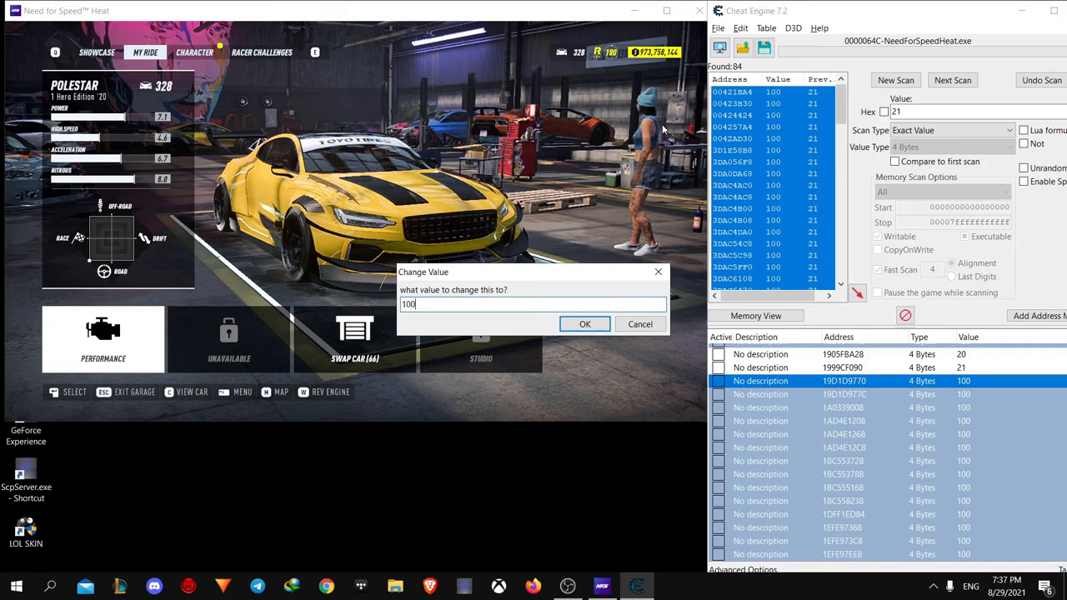
pyautogui.click(584, 324)
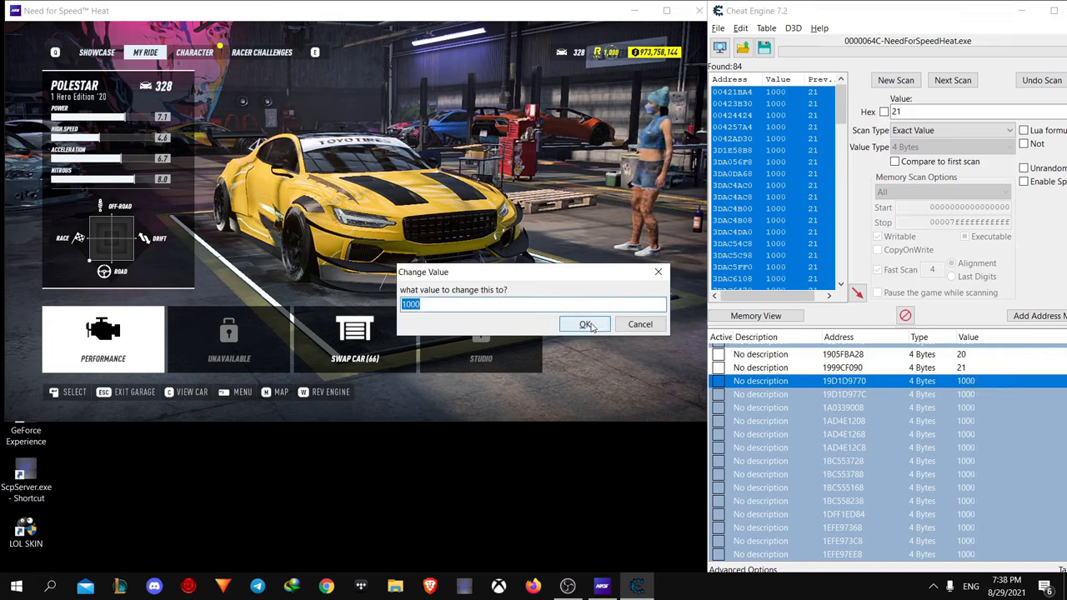
pyautogui.click(586, 323)
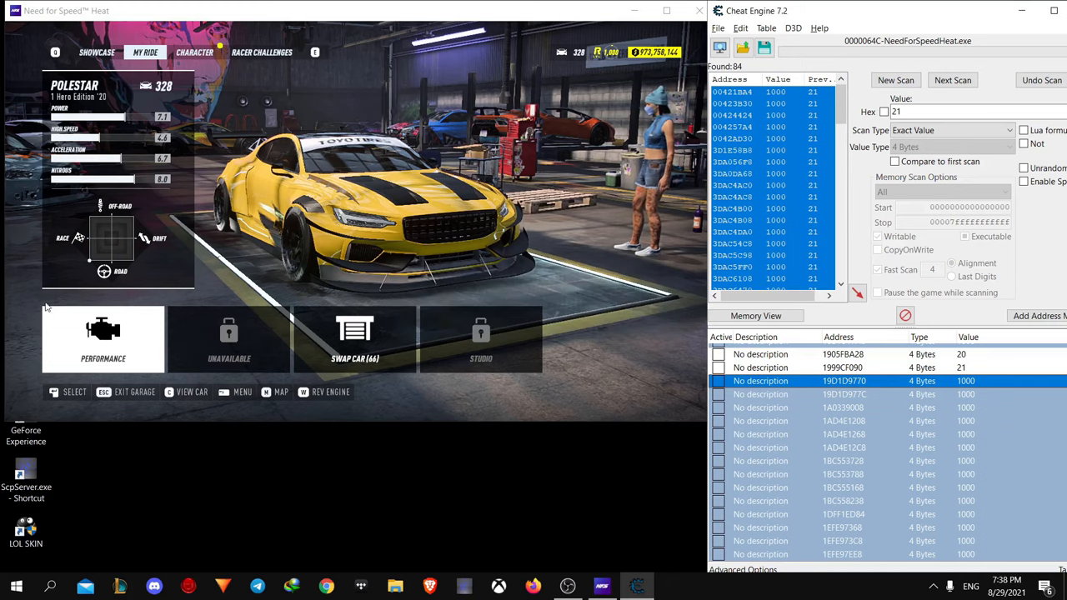